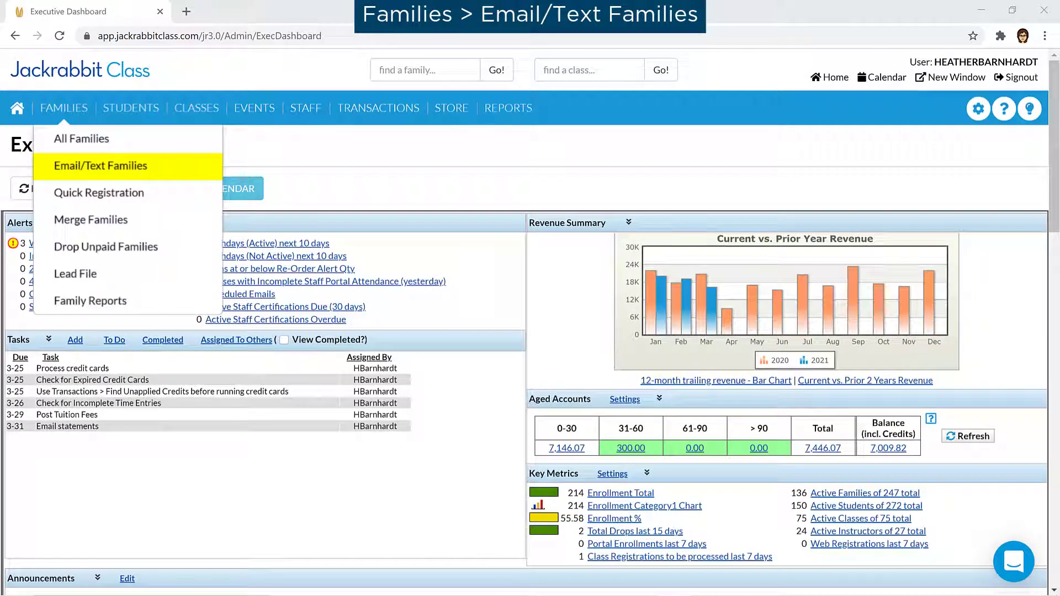
Step: Start a family email from Email/Text Families using the 101 Birthday Promo template
left_click(99, 166)
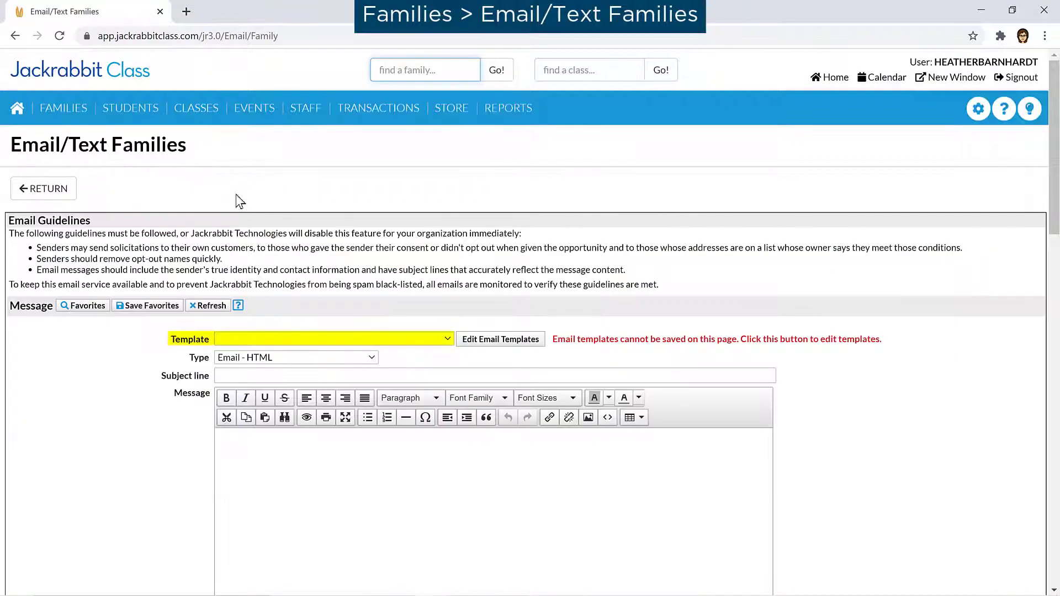
left_click(332, 339)
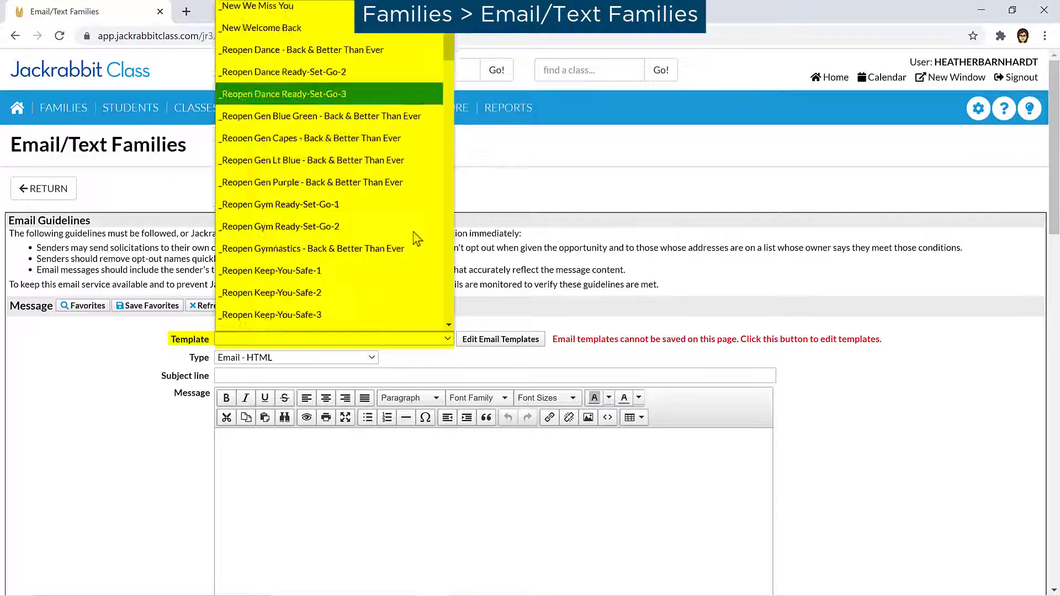
scroll("down", 3)
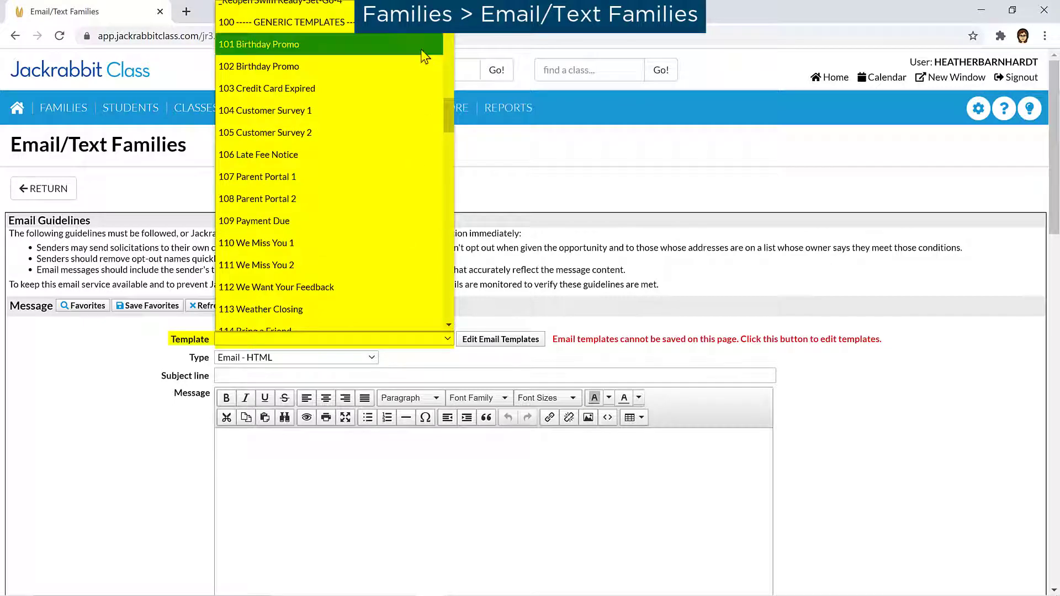
left_click(259, 45)
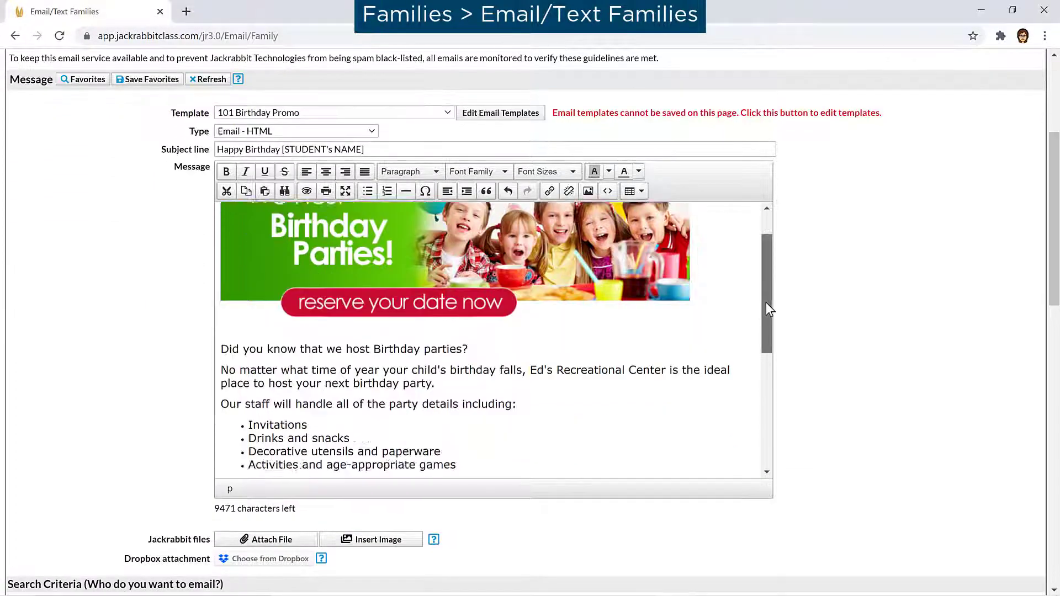
scroll("down", 3)
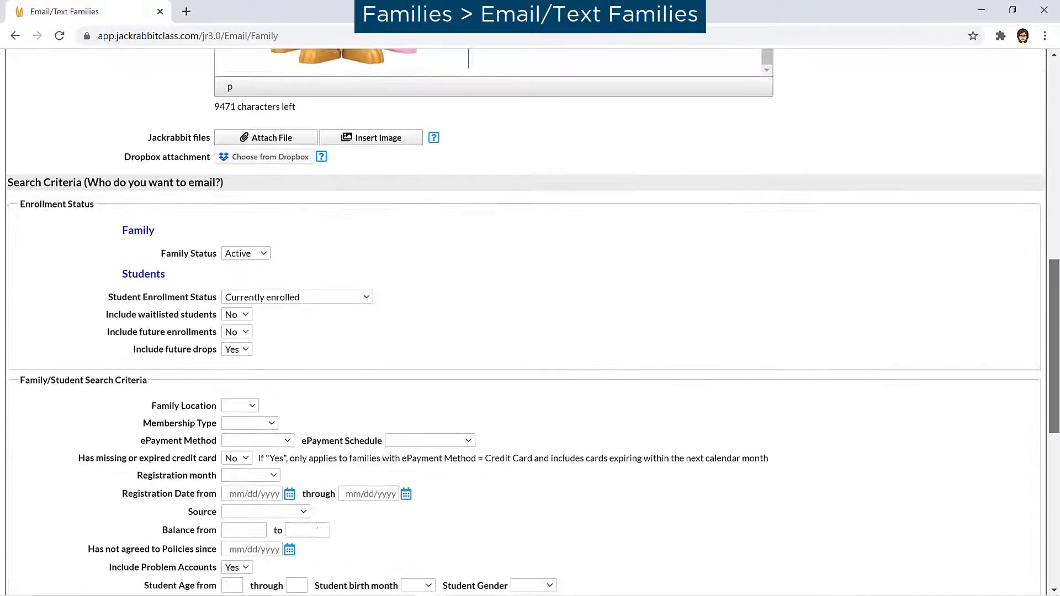
scroll("up", 3)
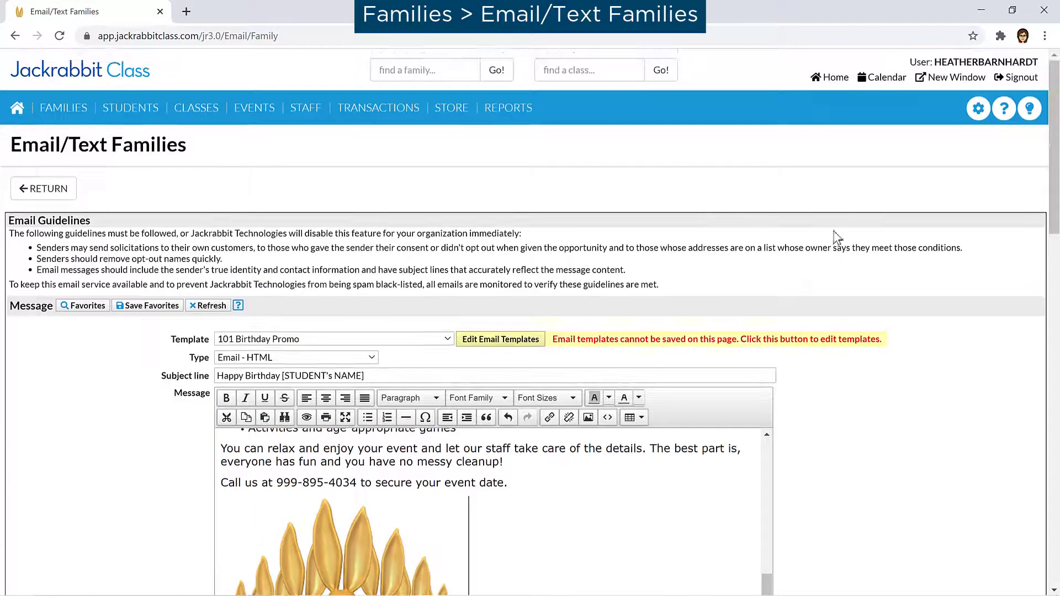
Step: Open Email Templates from Settings and search template names for 'parent'
left_click(500, 338)
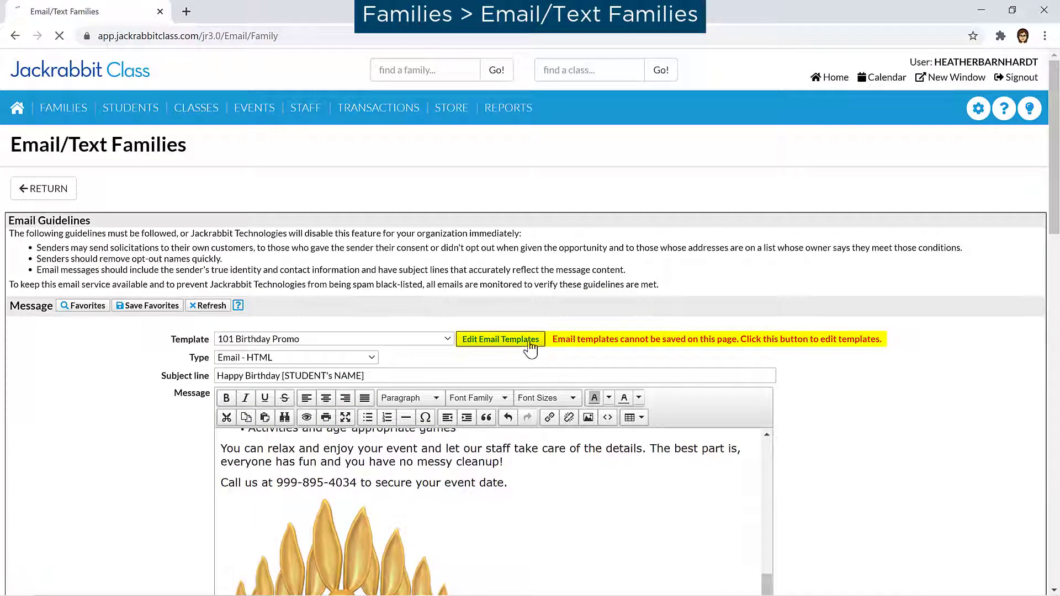
left_click(500, 339)
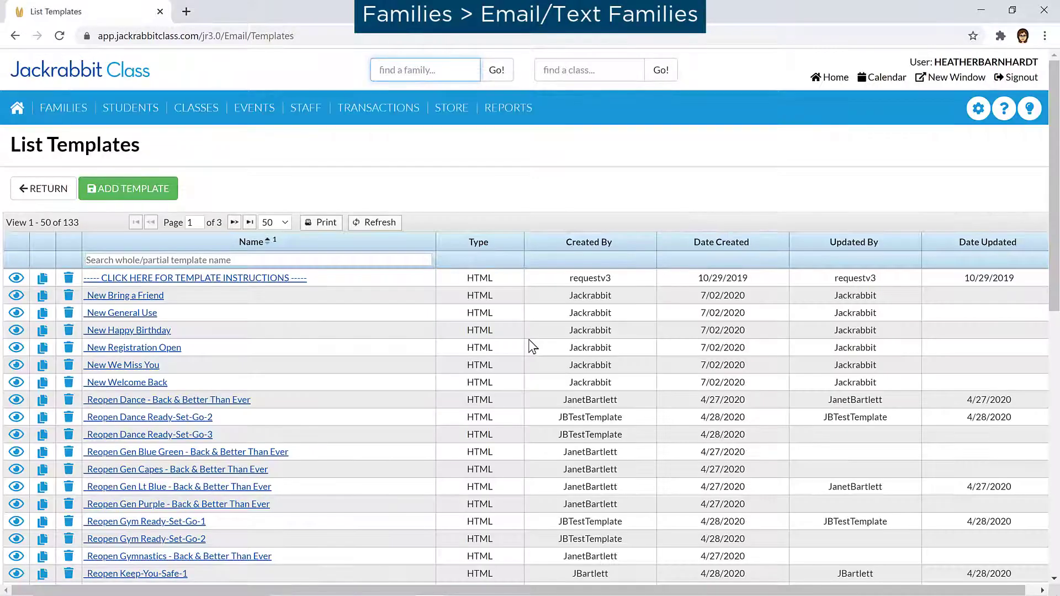
left_click(978, 109)
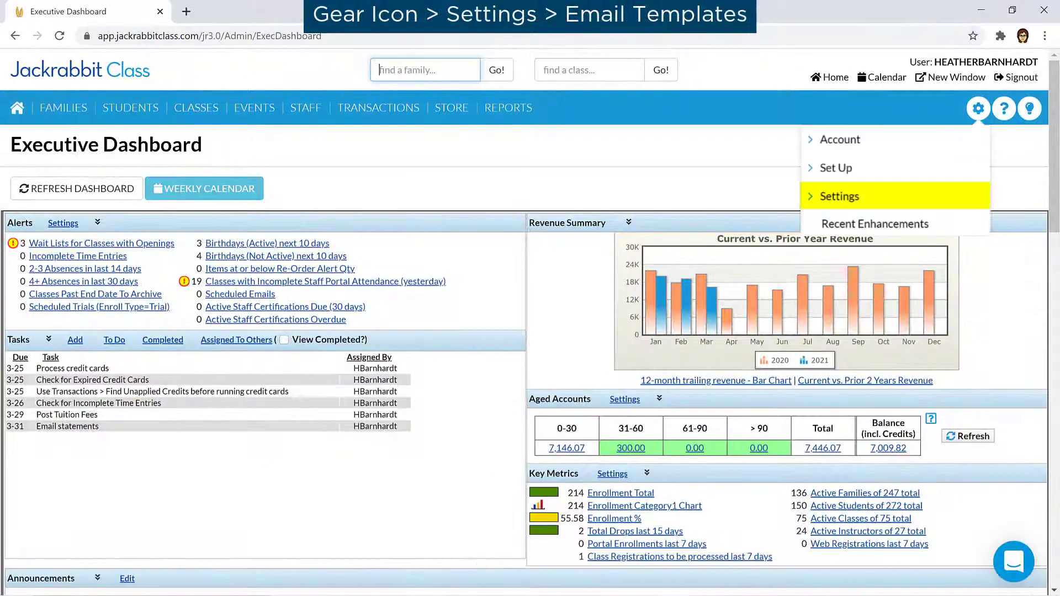
left_click(840, 196)
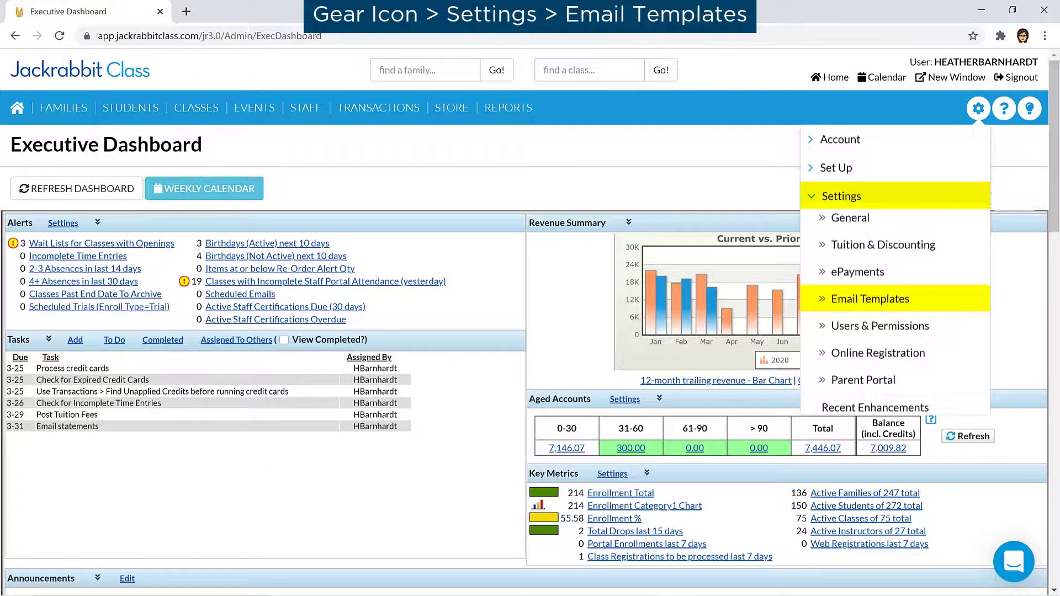
left_click(871, 298)
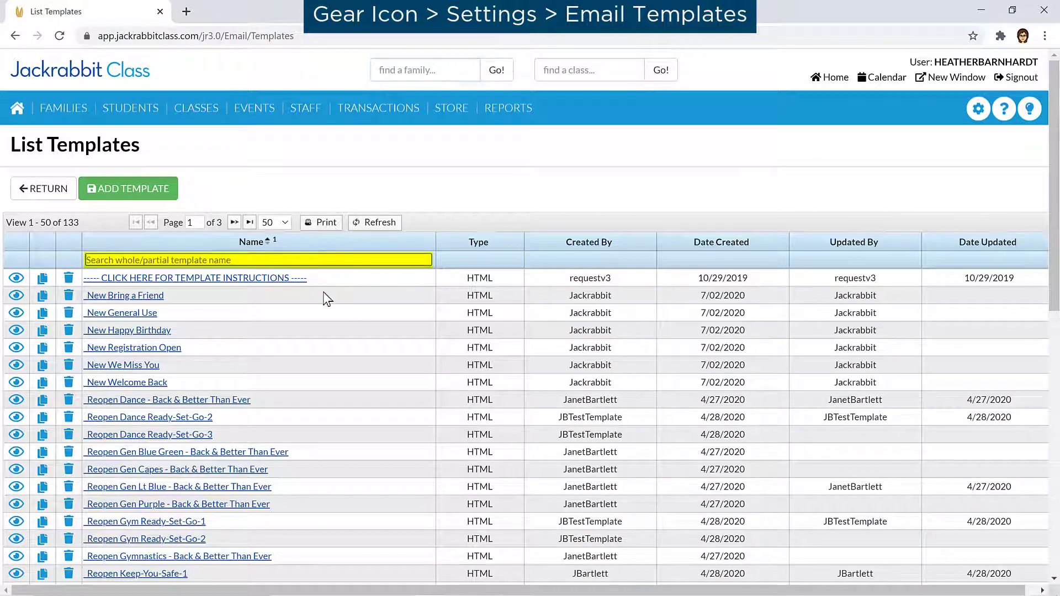
type("parent")
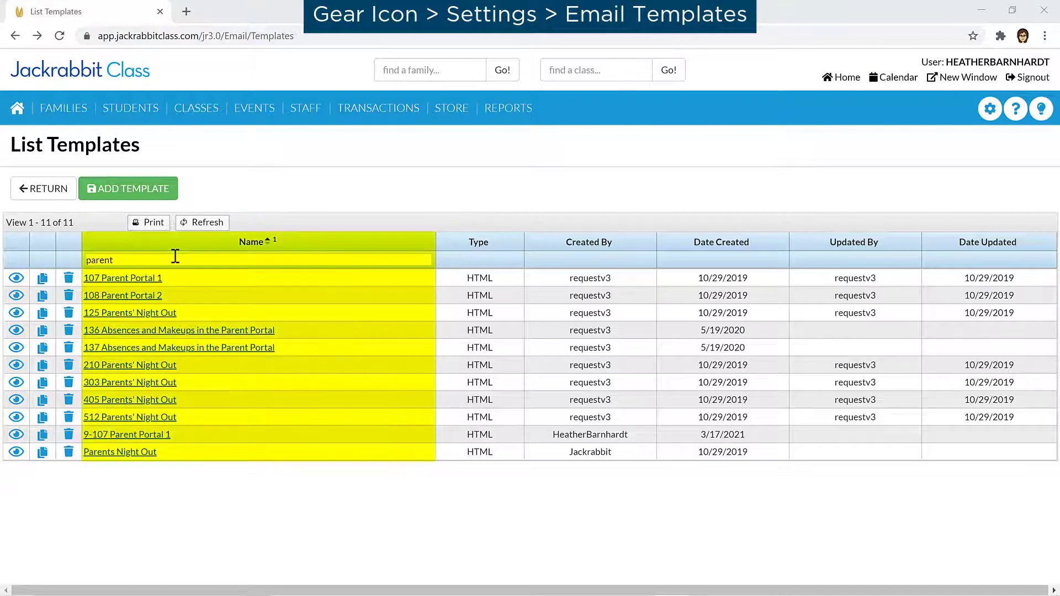
Step: Open 107 Parent Portal 1 in the Template Editor
left_click(122, 278)
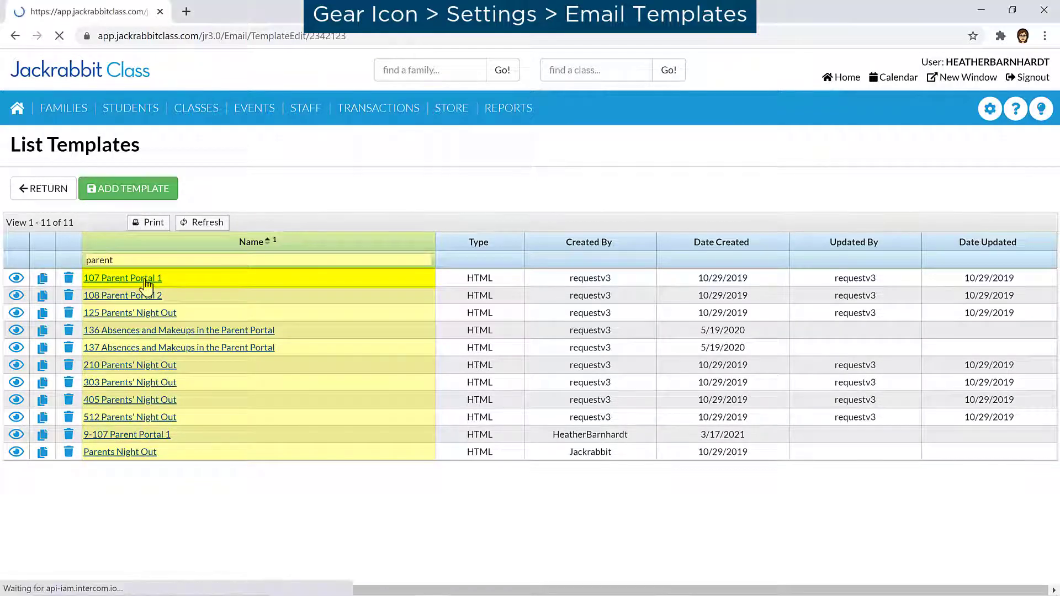
left_click(123, 277)
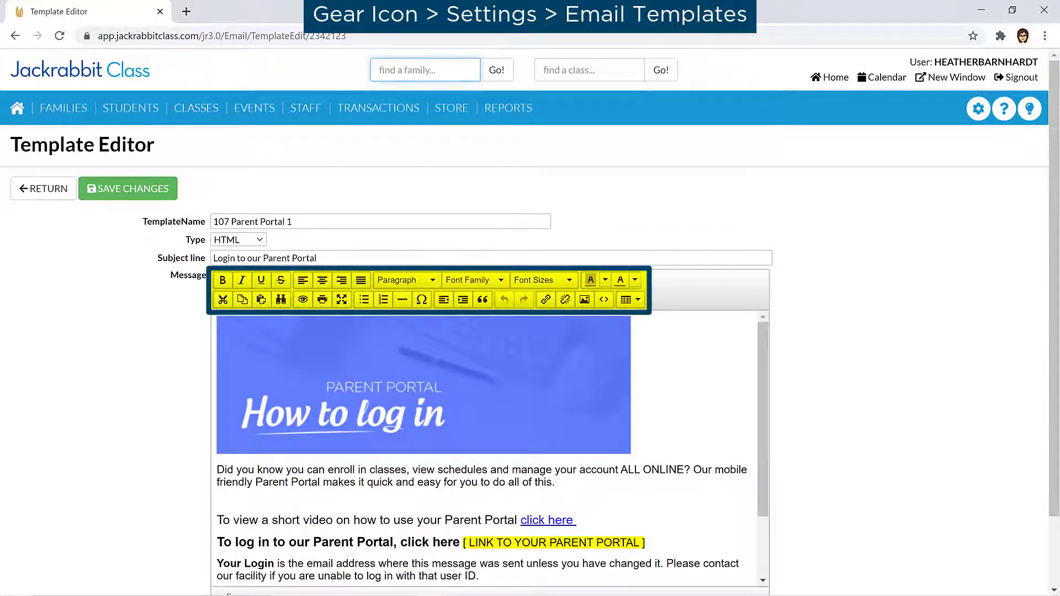
mouse_move(302, 299)
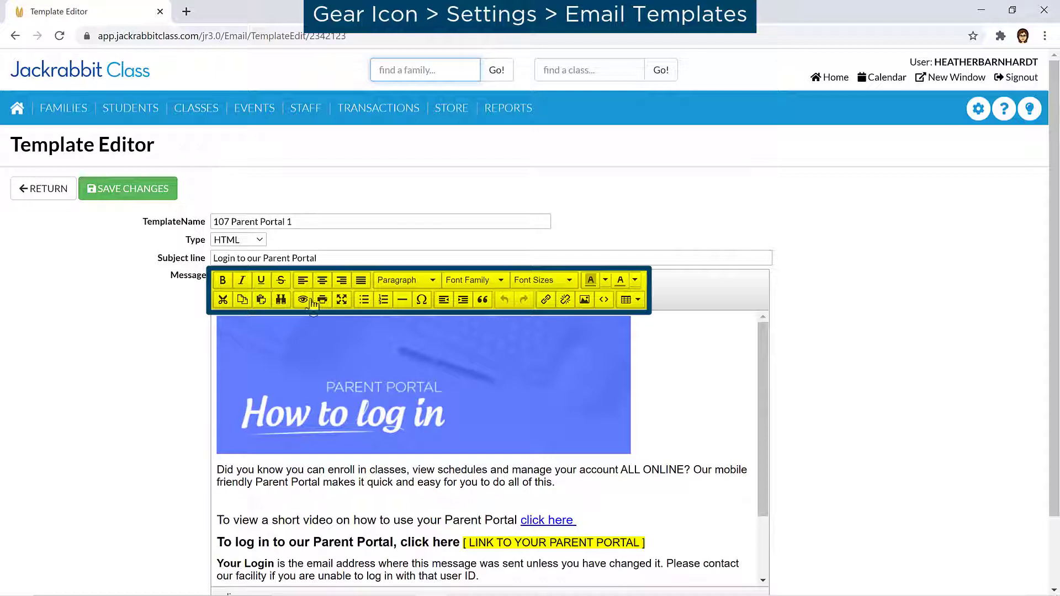
mouse_move(280, 299)
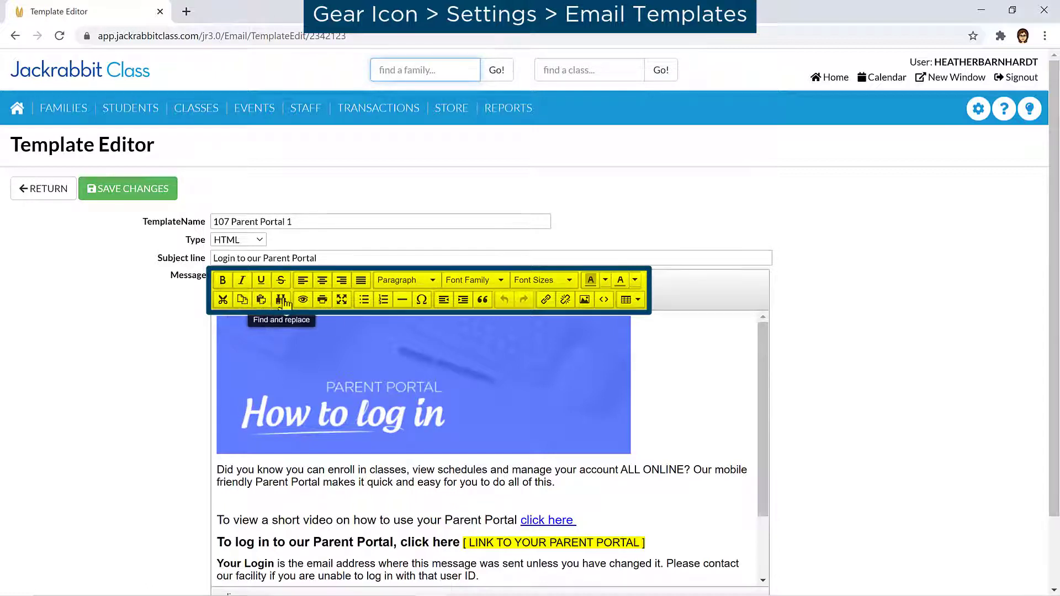
mouse_move(342, 299)
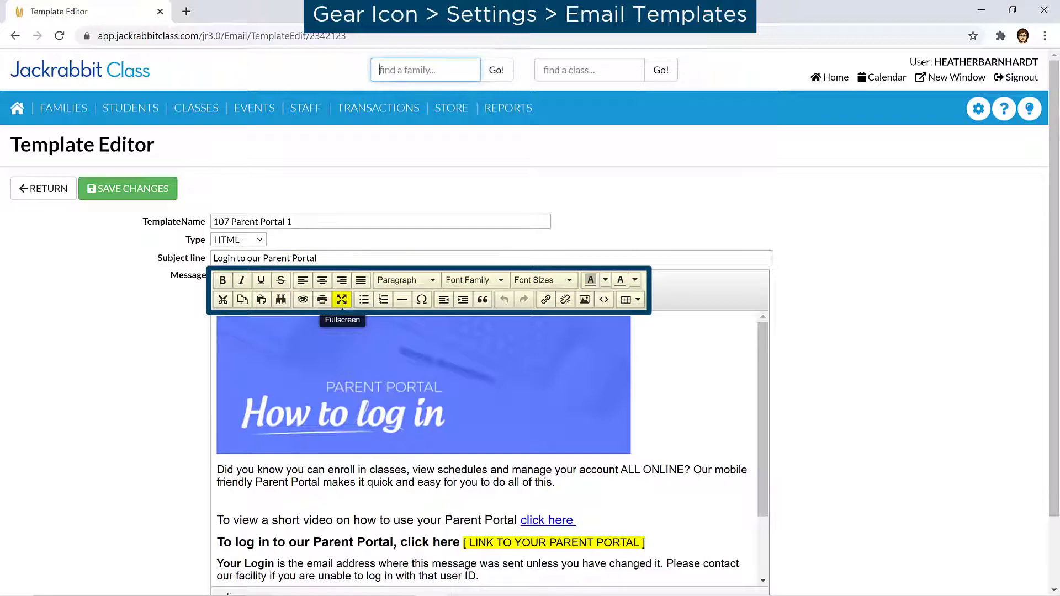
Step: In fullscreen, link the second 'click here' text to the Parent Portal login URL
left_click(341, 299)
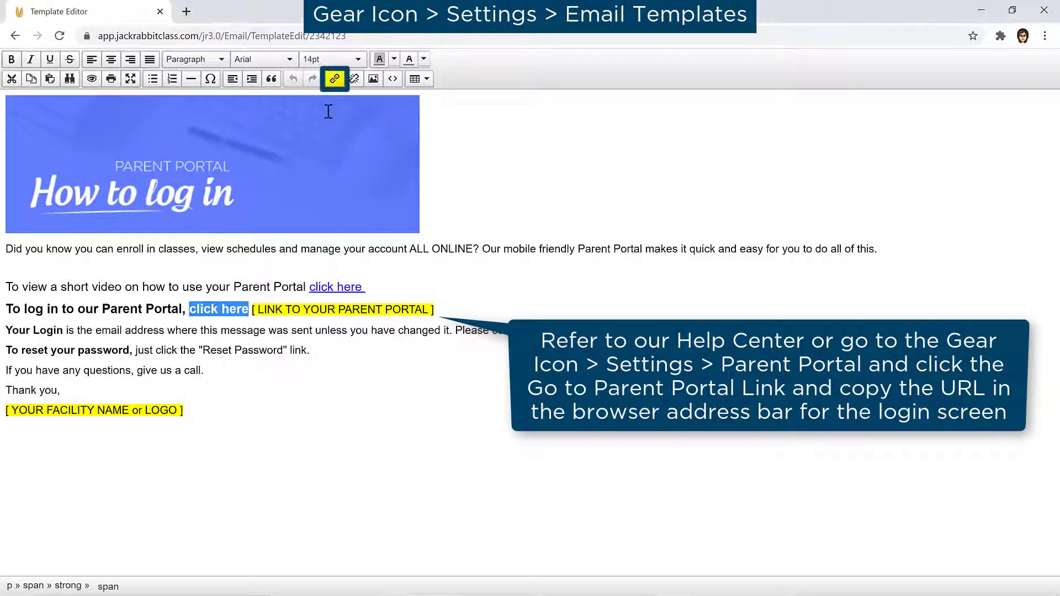
left_click(334, 78)
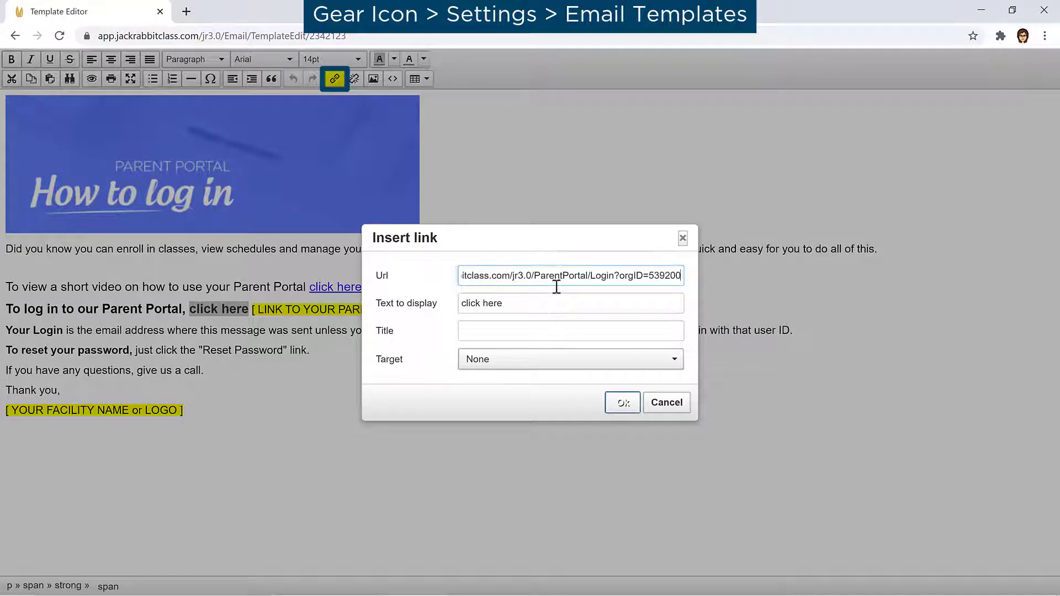
left_click(621, 402)
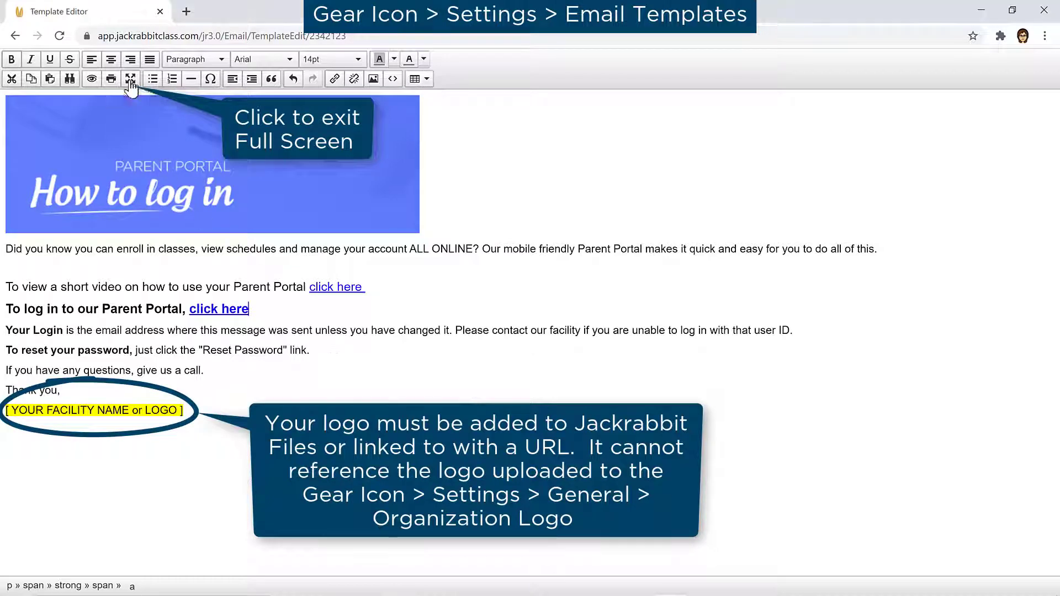
Step: Upload Fleet.png to Jackrabbit files and insert it into the message
left_click(131, 78)
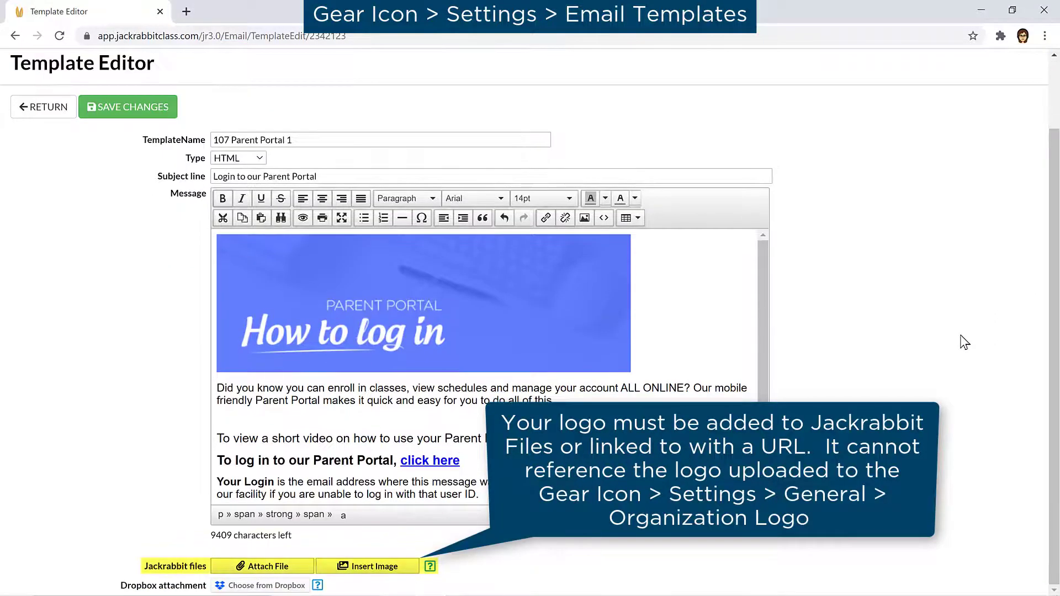
scroll("down", 3)
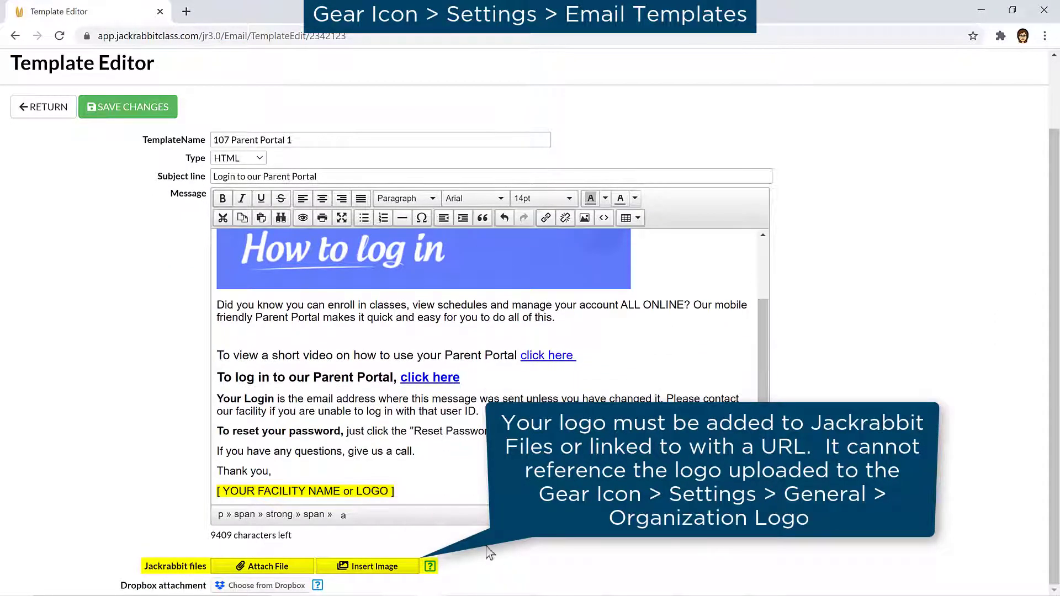
left_click(368, 566)
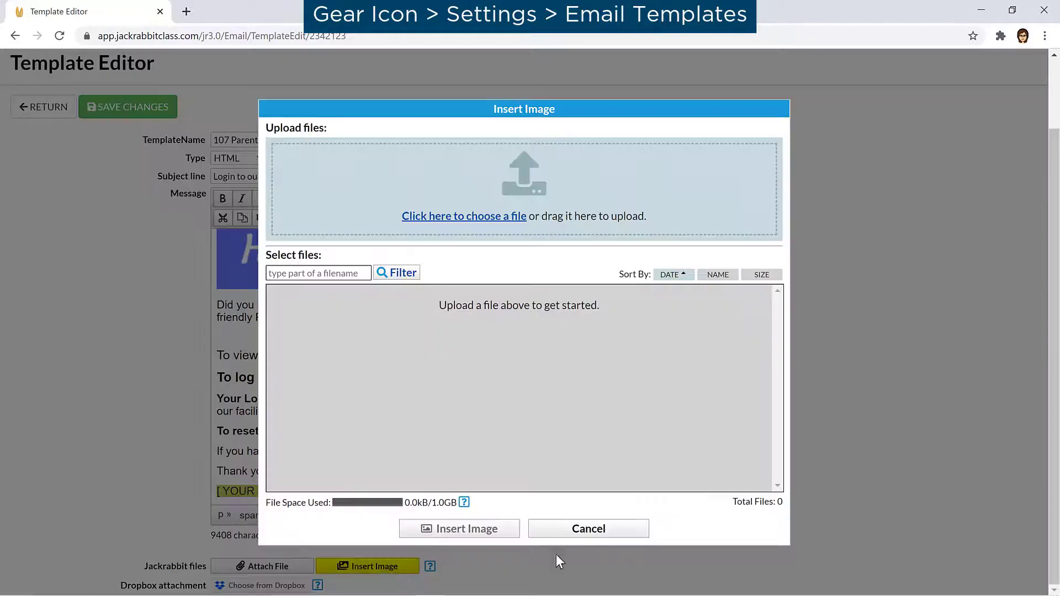
left_click(464, 215)
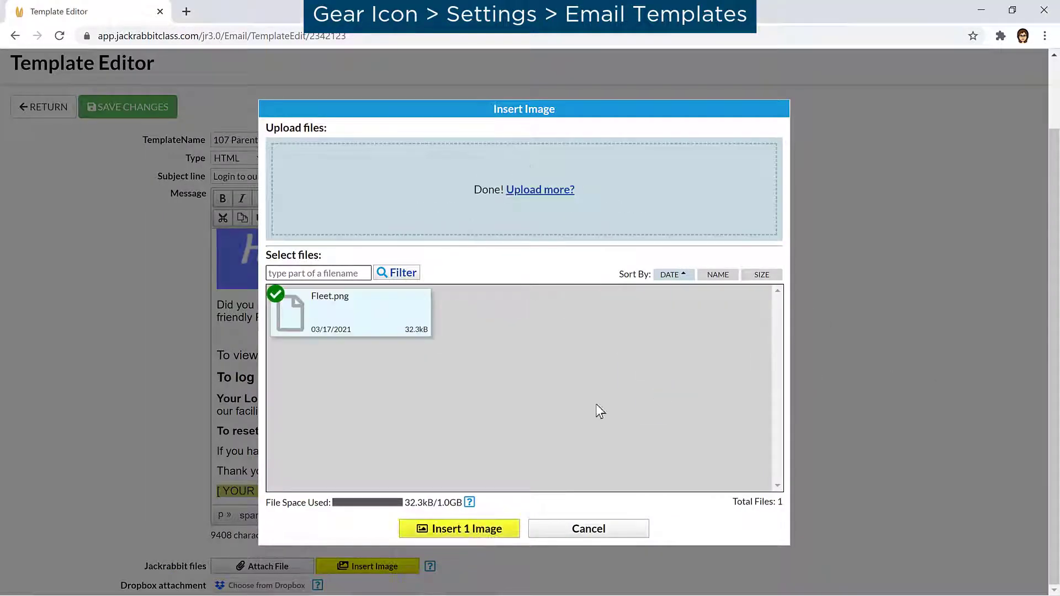
left_click(458, 529)
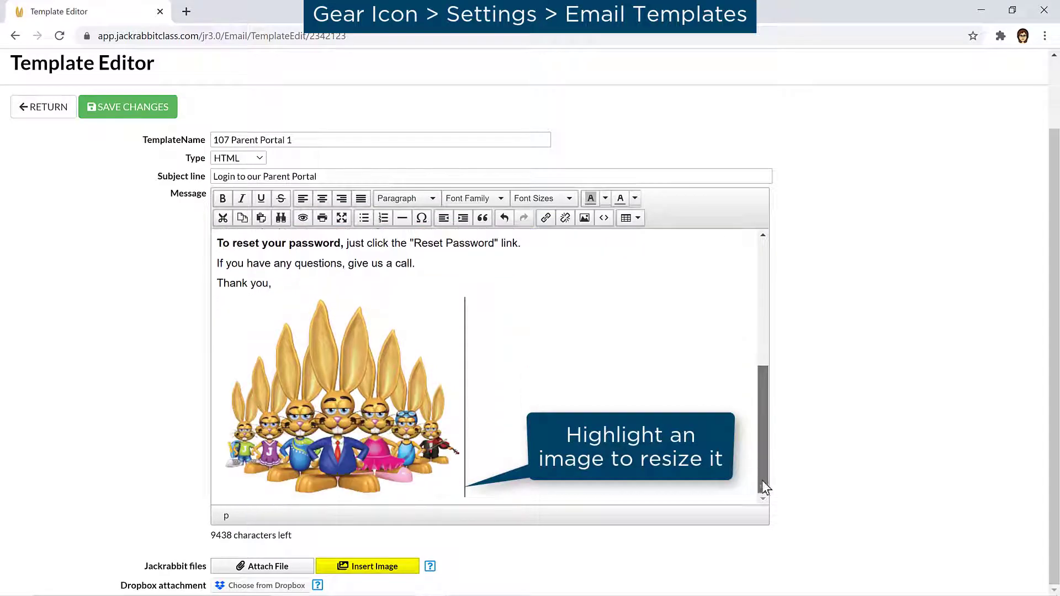
scroll("up", 3)
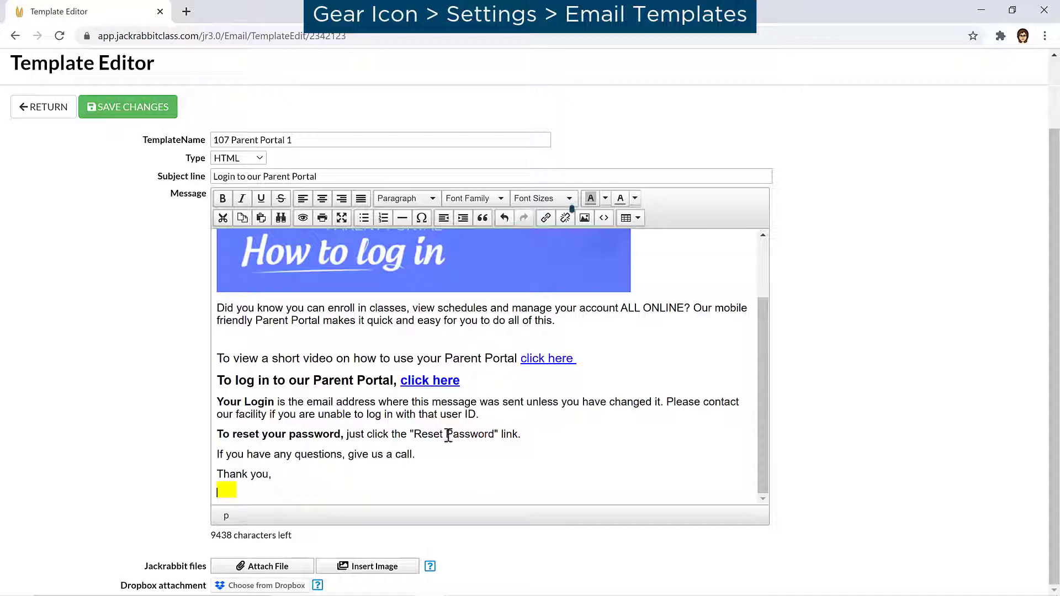
mouse_move(584, 217)
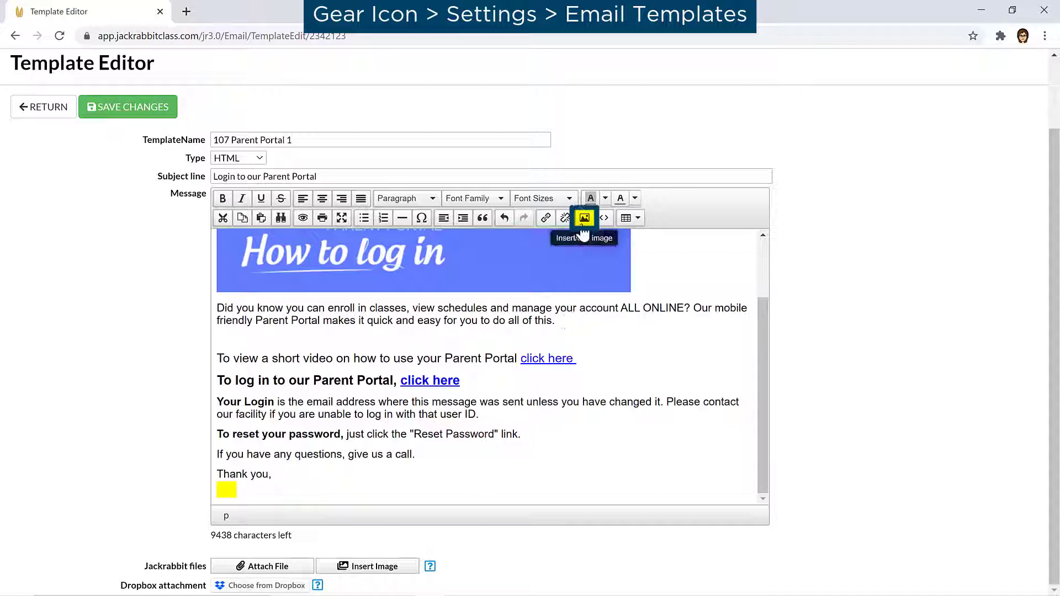
Step: Insert the Fleet logo image directly below the 'Thank you,' line
left_click(583, 218)
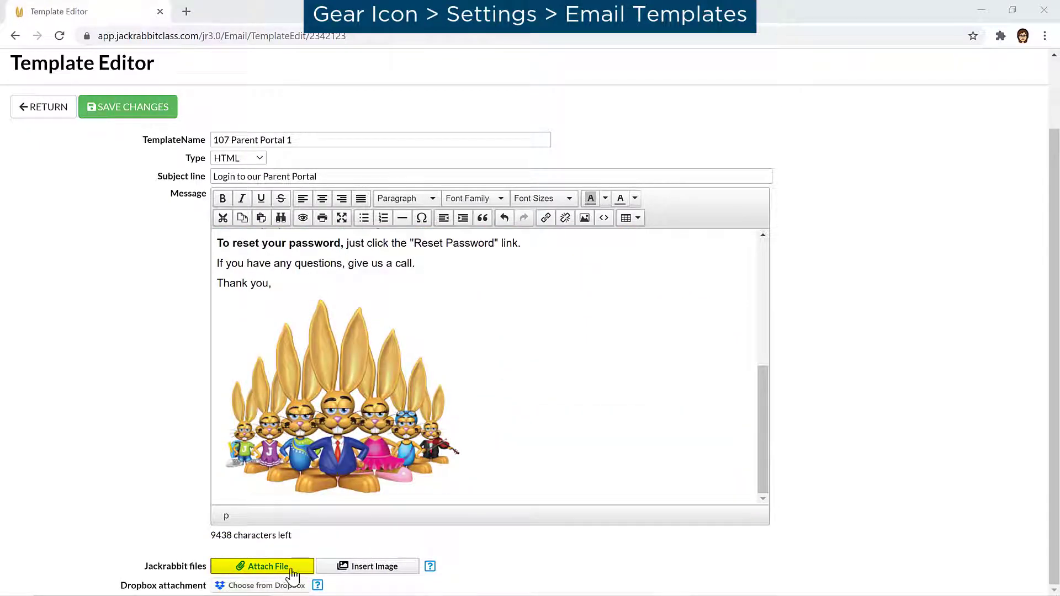
Step: Attach Welcome.docx to the template and save the changes
left_click(263, 566)
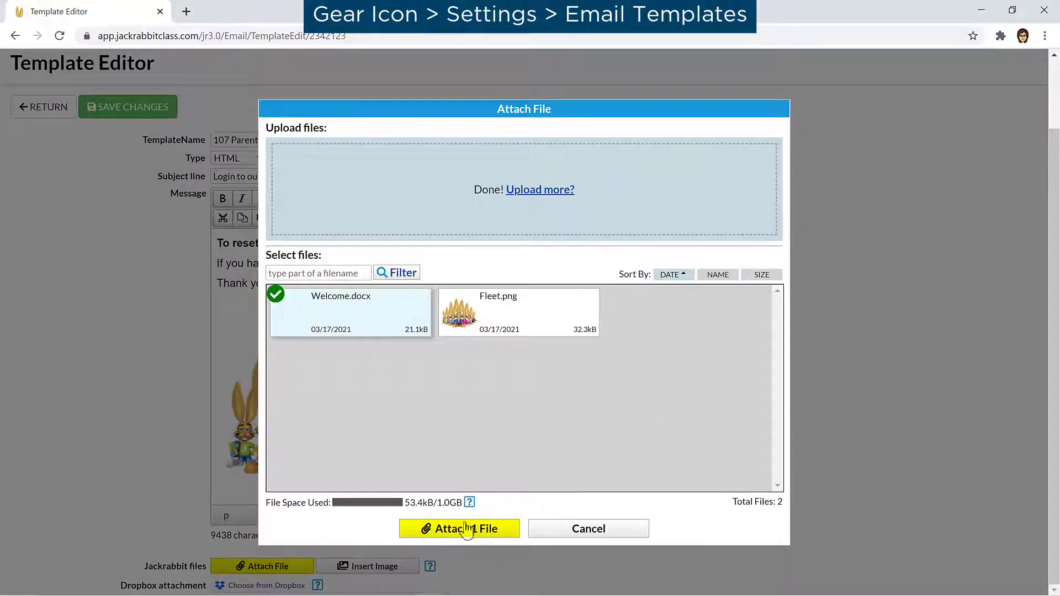
left_click(459, 528)
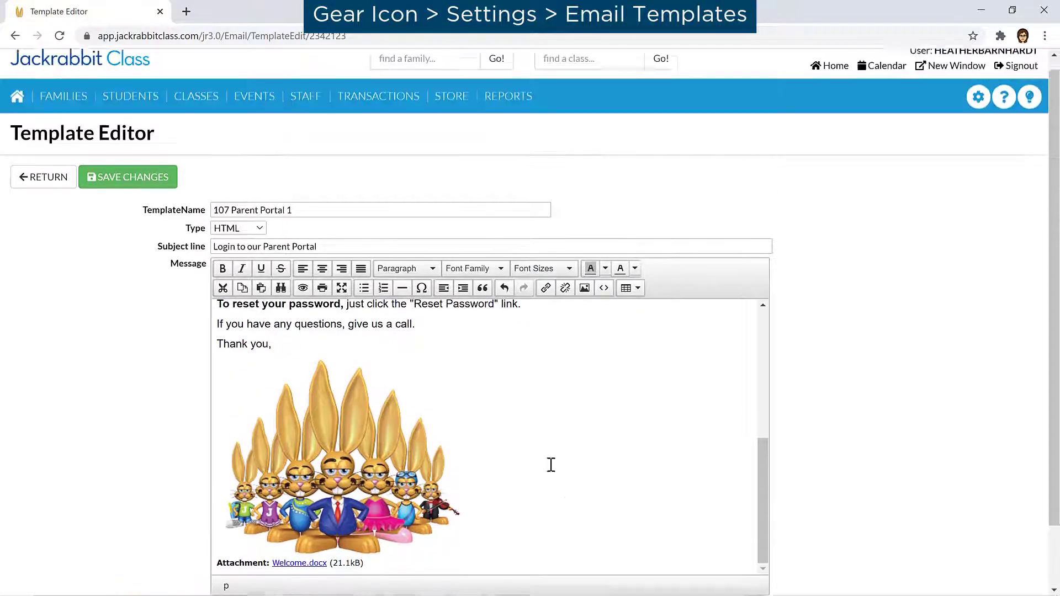
left_click(43, 177)
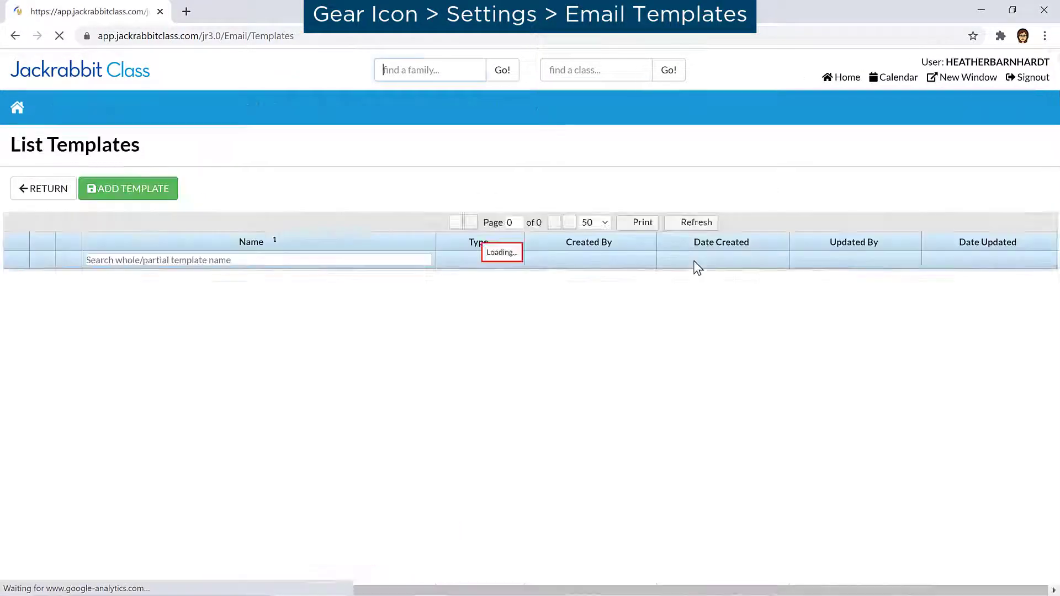